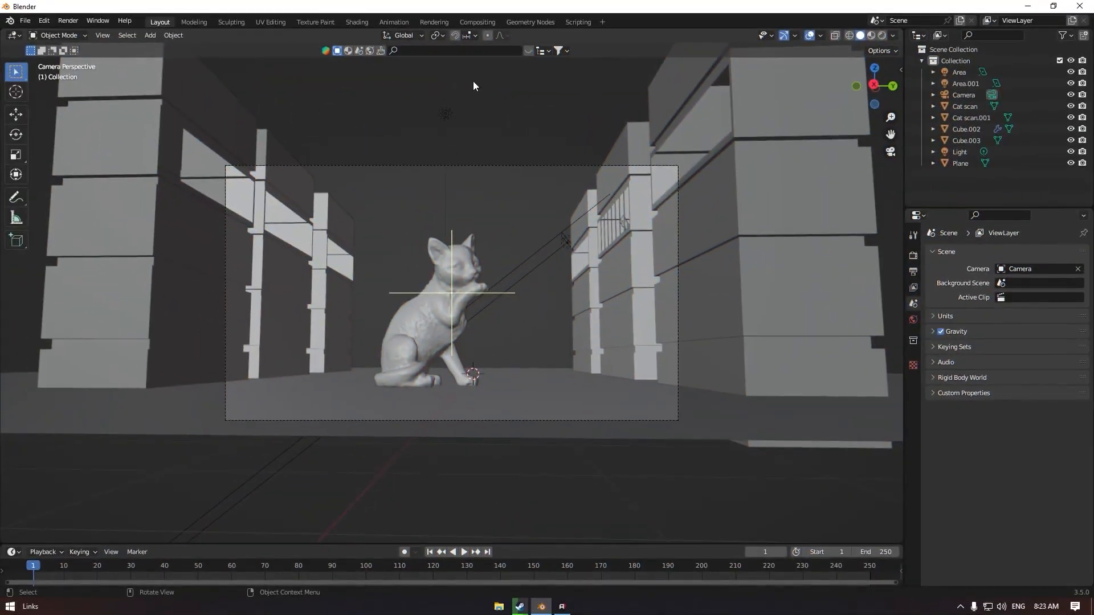
{"action": "mouse_move", "coordinate": [306, 160]}
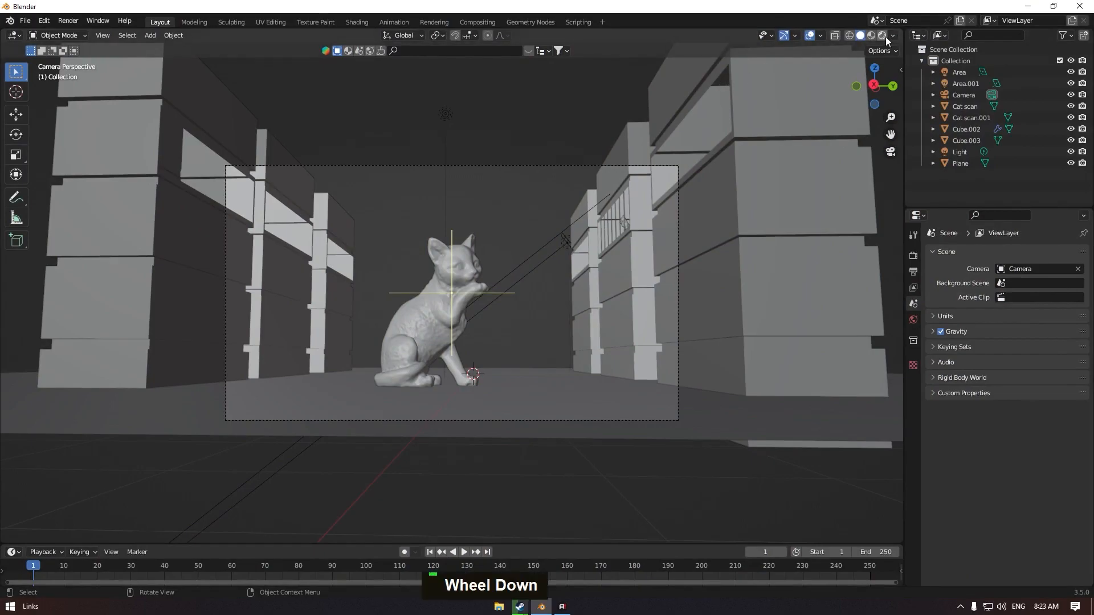
Step: Enable Ambient Occlusion, Bloom and Screen Space Reflections in the Eevee render settings
{"action": "left_click", "coordinate": [913, 257]}
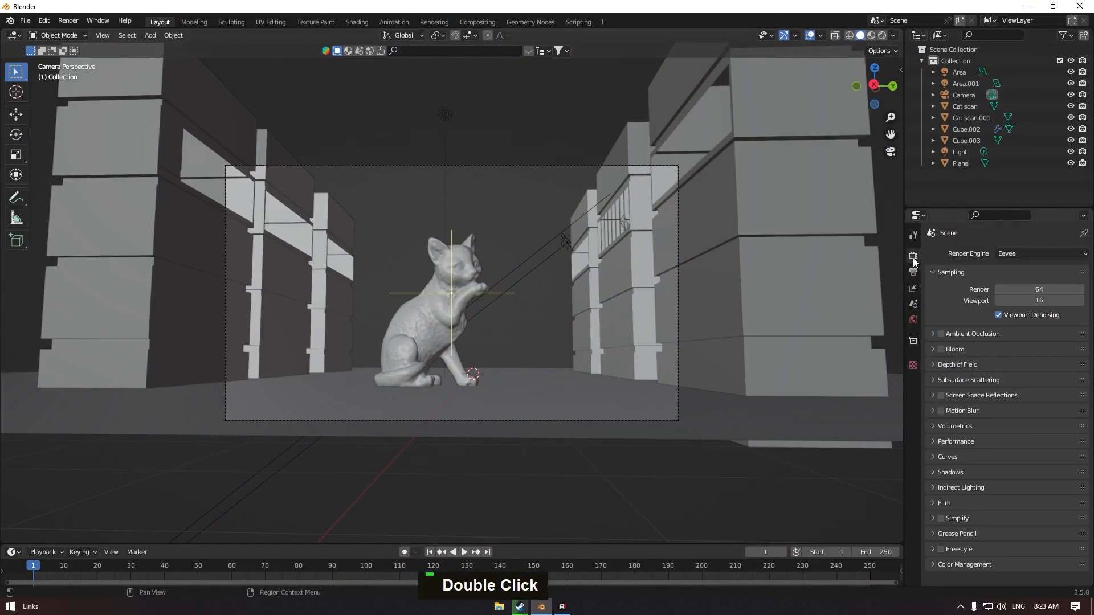
{"action": "left_click", "coordinate": [941, 395]}
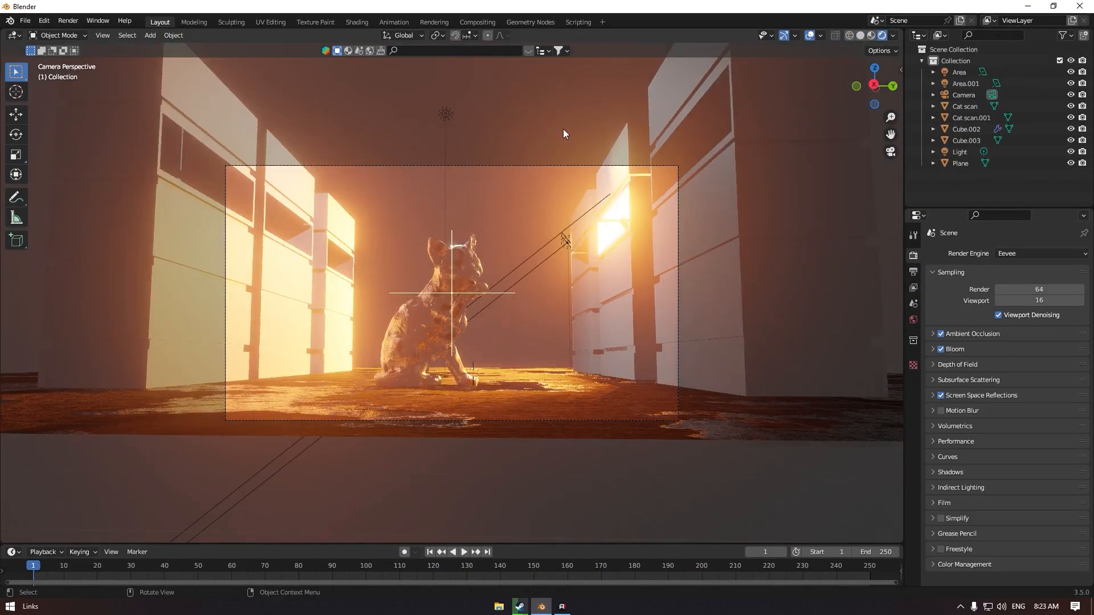
Step: Show the Mist render pass in the viewport and reveal the World mist settings (start 1 m, depth 26 m)
{"action": "left_click", "coordinate": [894, 35]}
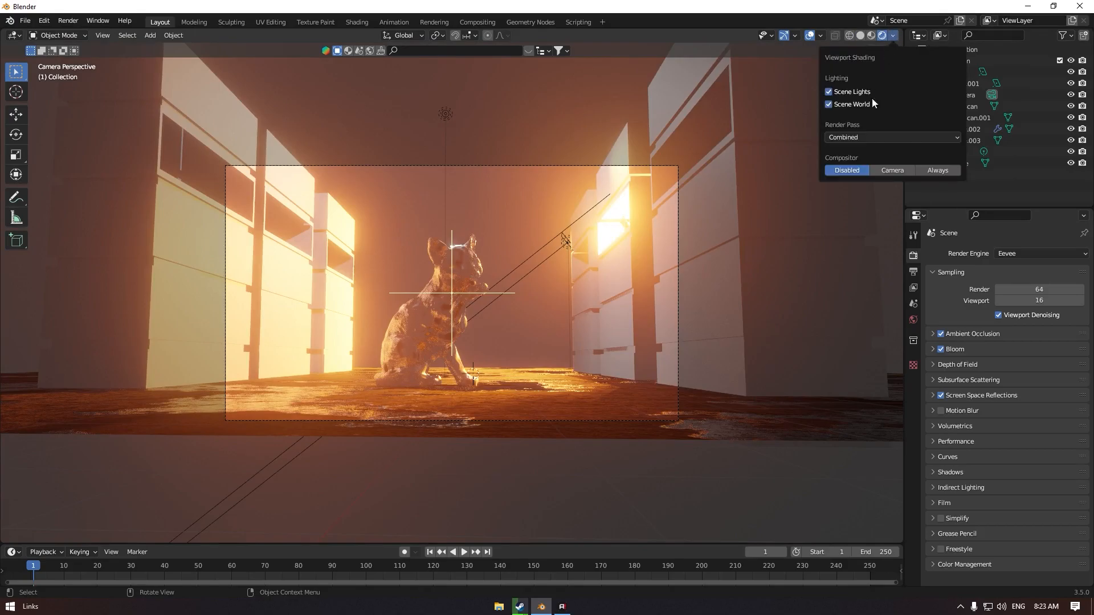
{"action": "left_click", "coordinate": [891, 137]}
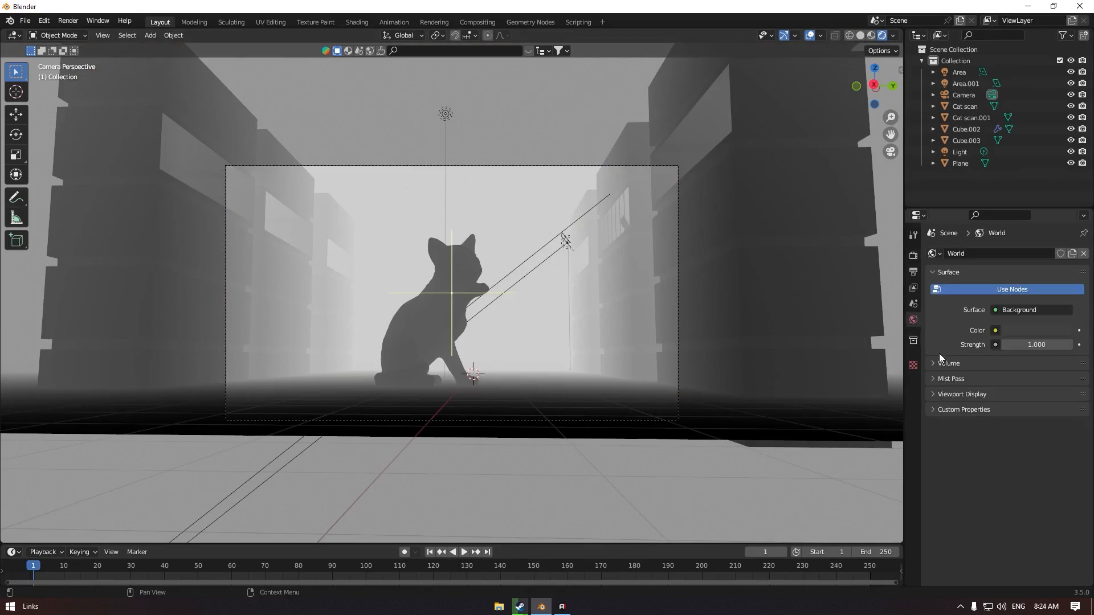
{"action": "left_click", "coordinate": [951, 378]}
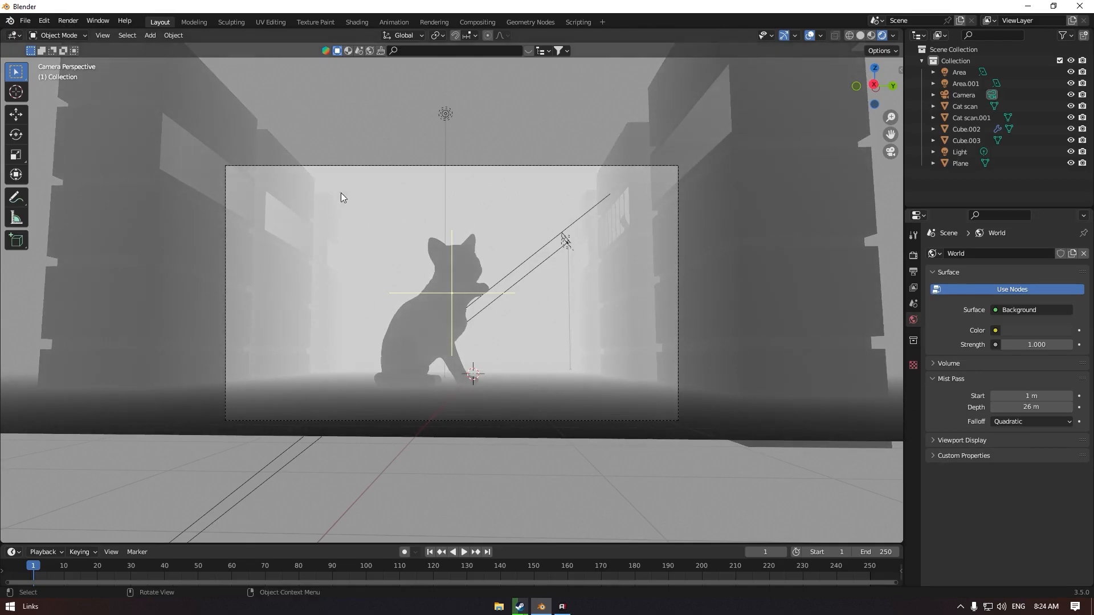
Step: Enable the Z and Mist data passes on the view layer
{"action": "left_click", "coordinate": [913, 287]}
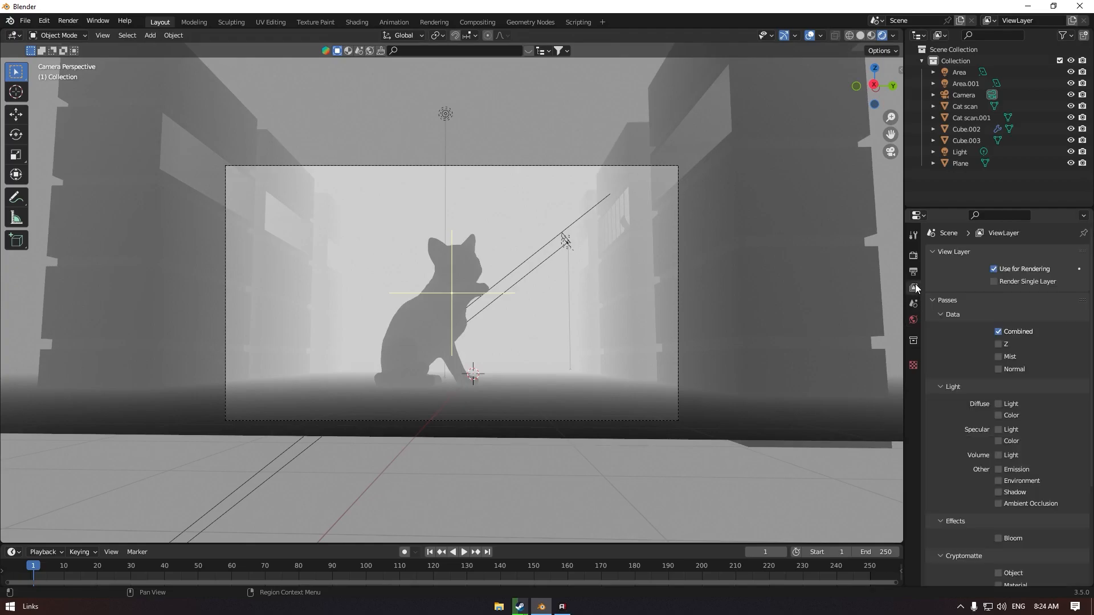
{"action": "mouse_move", "coordinate": [1003, 352]}
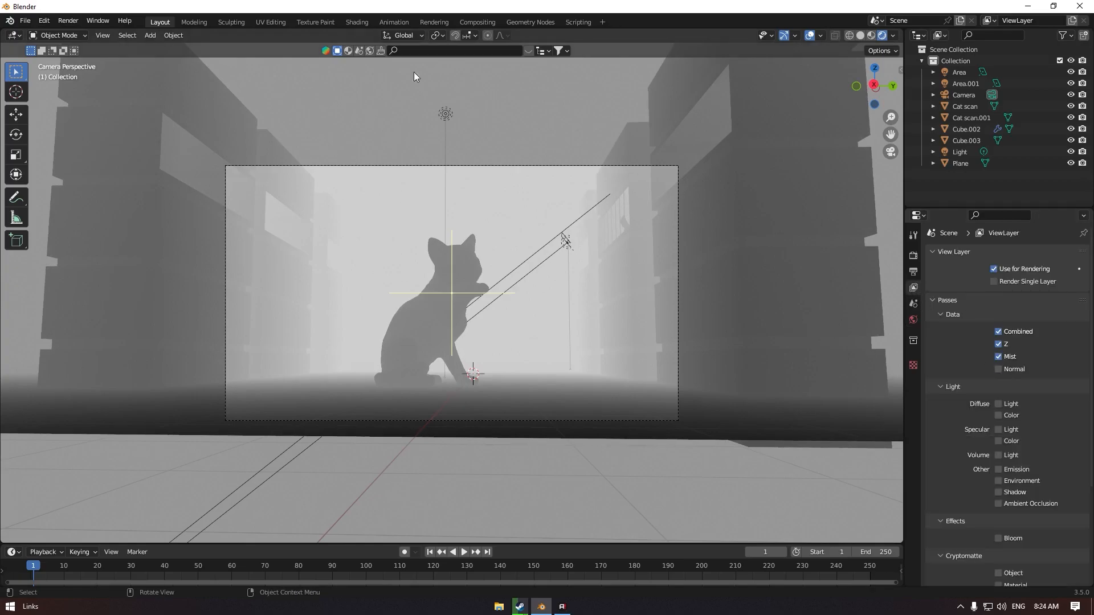
{"action": "left_click", "coordinate": [476, 17]}
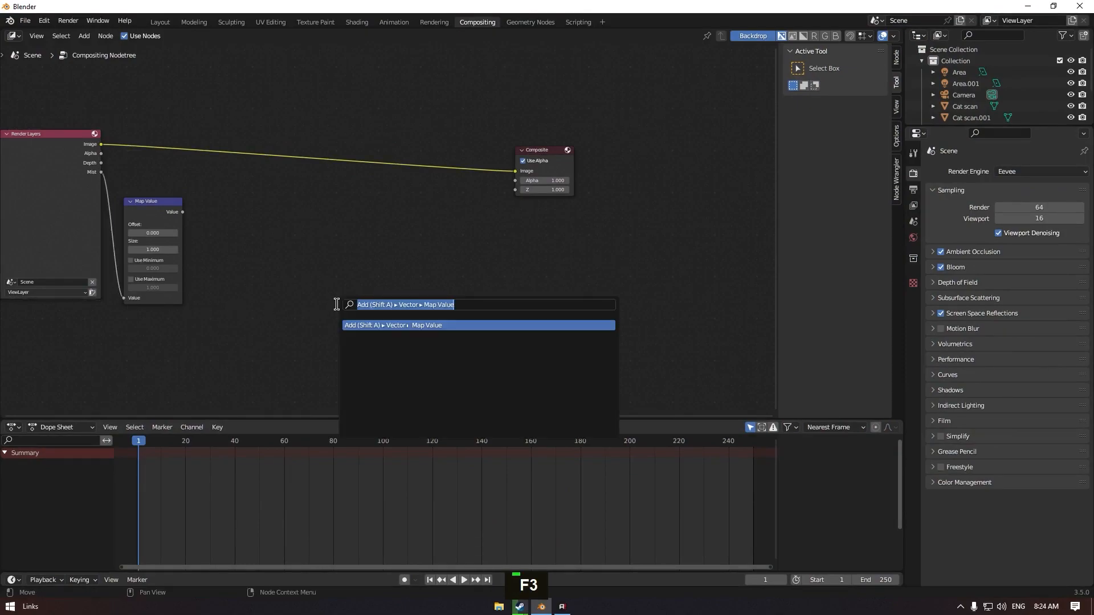
Step: Add Map Value and Color Ramp nodes and wire the Mist output into the Mix node's factor
{"action": "key", "text": "enter"}
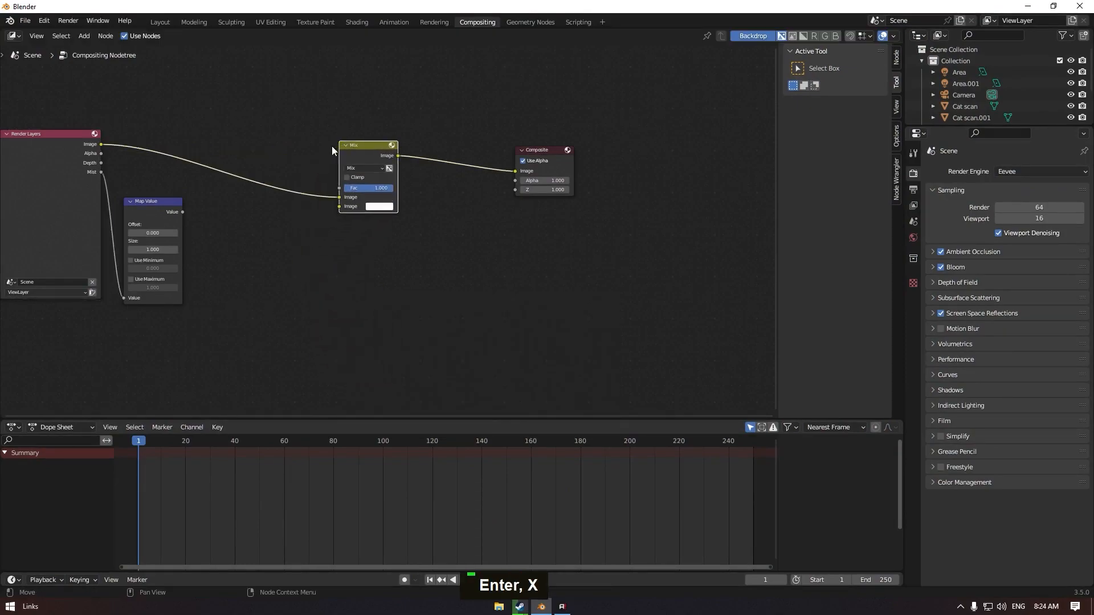
{"action": "left_click_drag", "start_coordinate": [183, 212], "coordinate": [339, 191]}
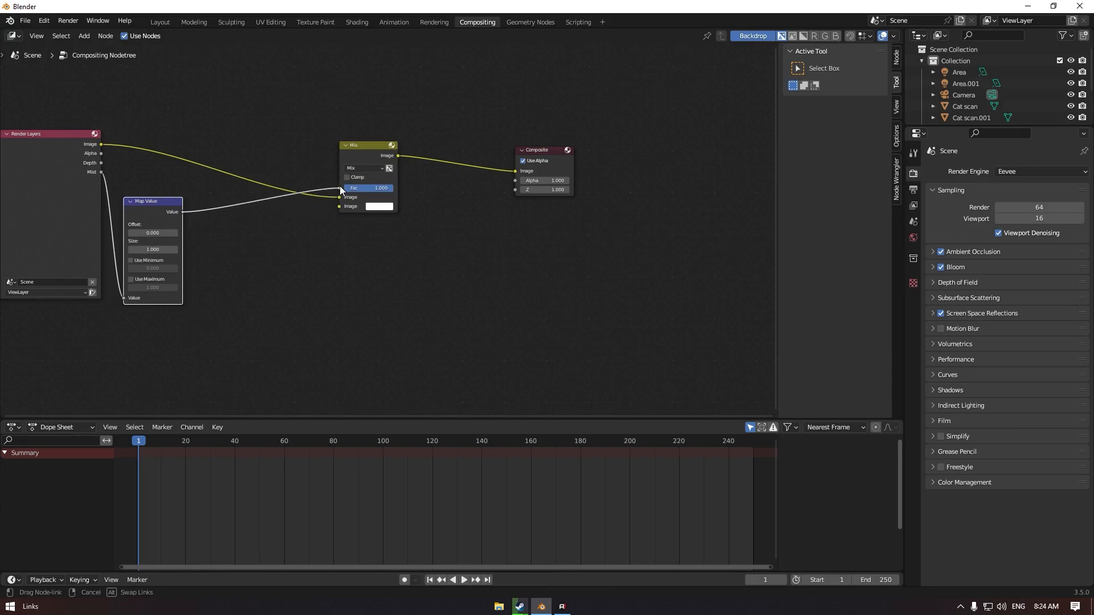
{"action": "key", "text": "f3"}
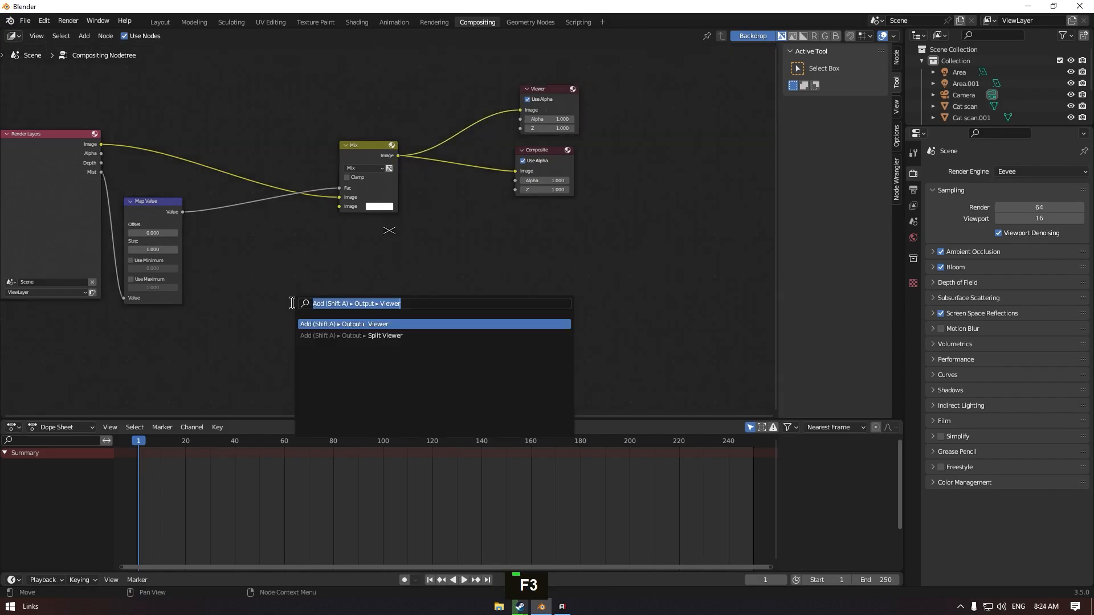
{"action": "type", "text": "c"}
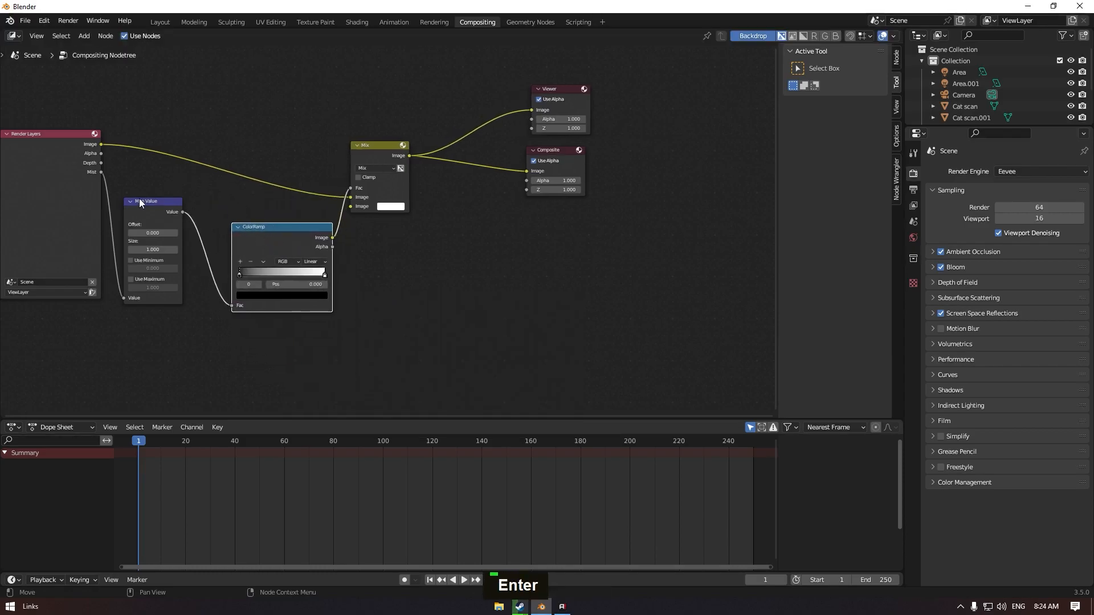
Step: Render the current frame so the cat image appears as the compositor backdrop
{"action": "left_click", "coordinate": [67, 20]}
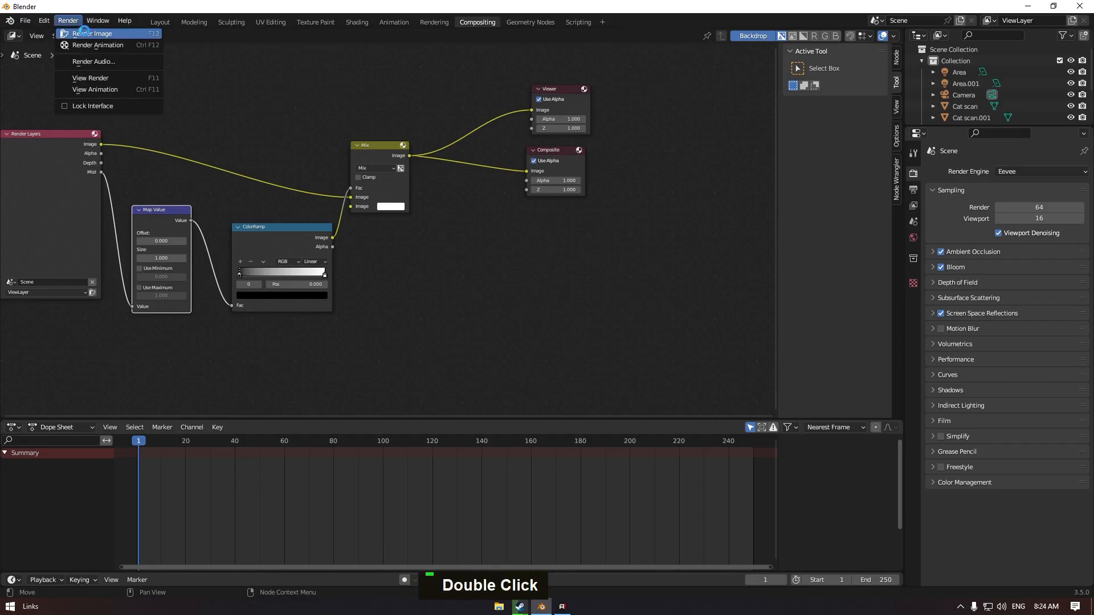
{"action": "left_click", "coordinate": [91, 33]}
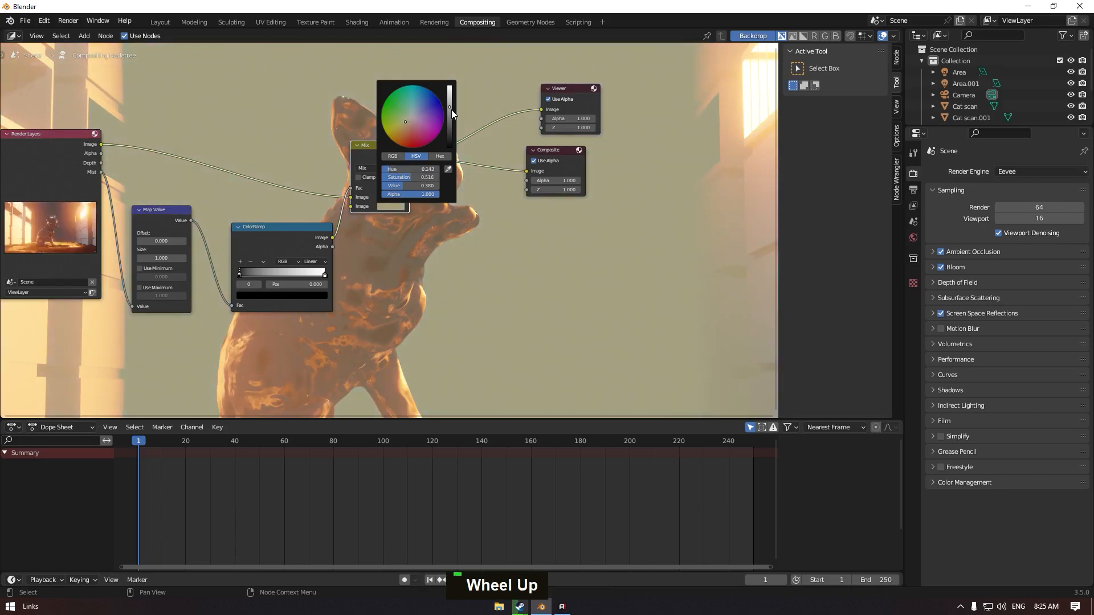
Step: Give the Mix node a warm orange second colour with Clamp enabled
{"action": "left_click_drag", "start_coordinate": [450, 112], "coordinate": [450, 91]}
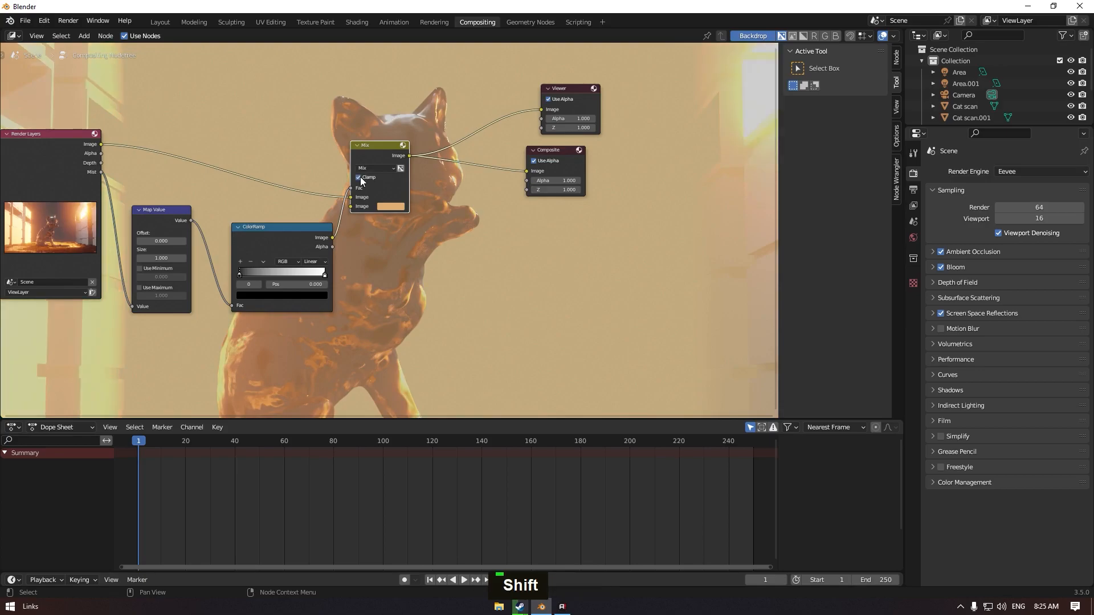
{"action": "left_click", "coordinate": [357, 178]}
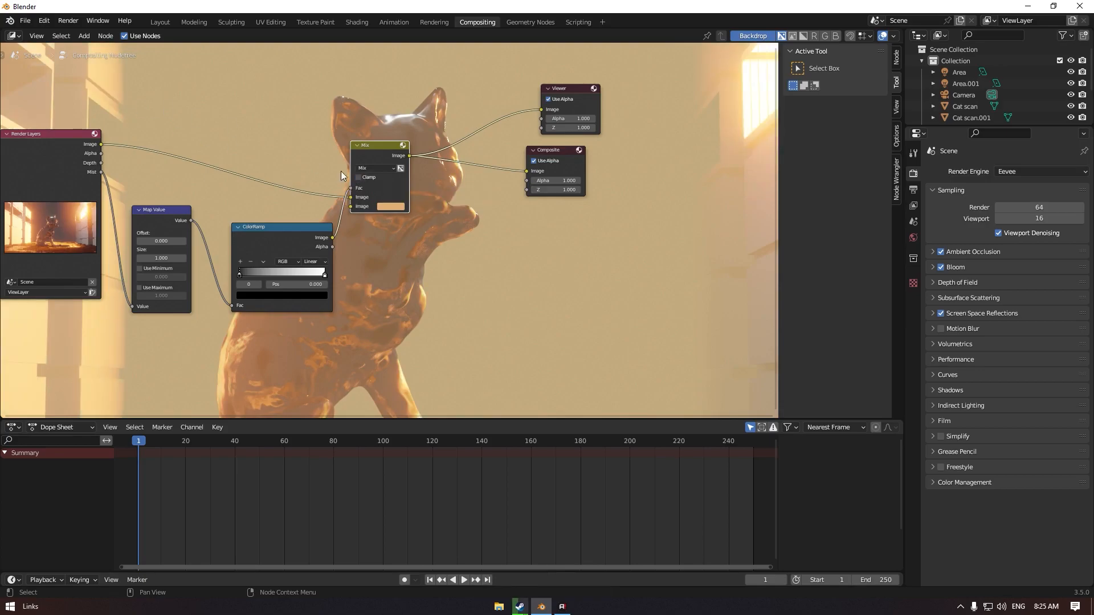
{"action": "left_click", "coordinate": [358, 178]}
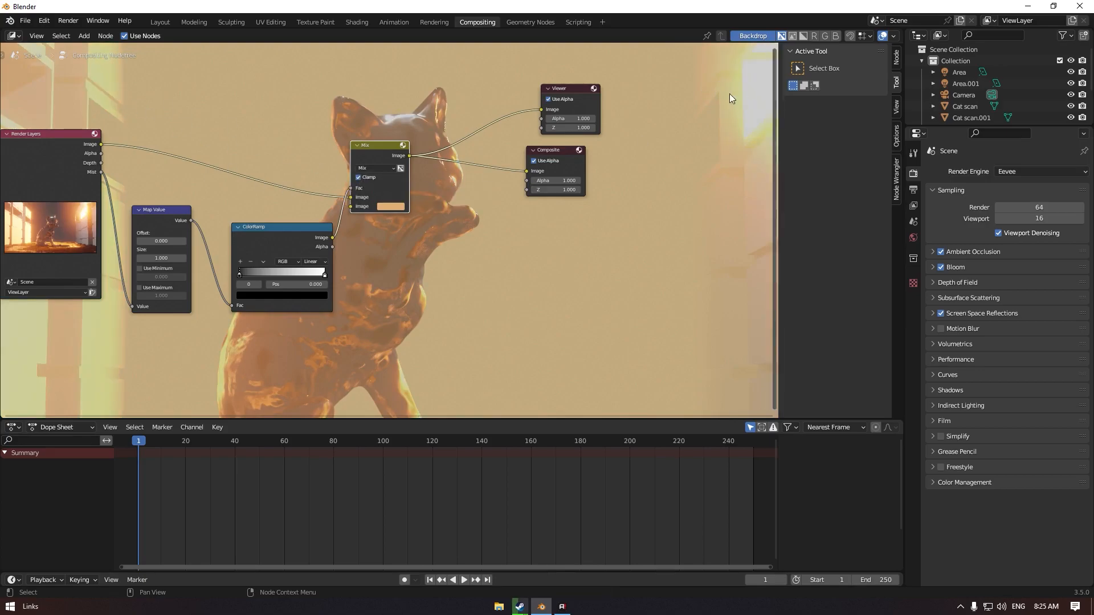
{"action": "scroll", "scroll_direction": "down", "scroll_amount": 3}
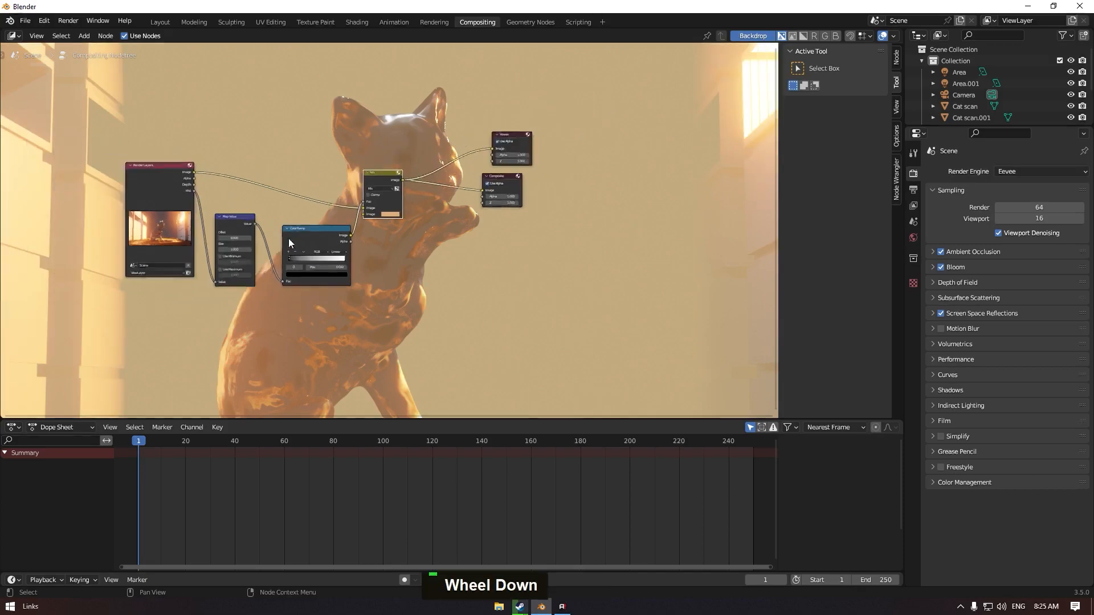
Step: Start the final render of the tinted cat scene
{"action": "left_click", "coordinate": [67, 21]}
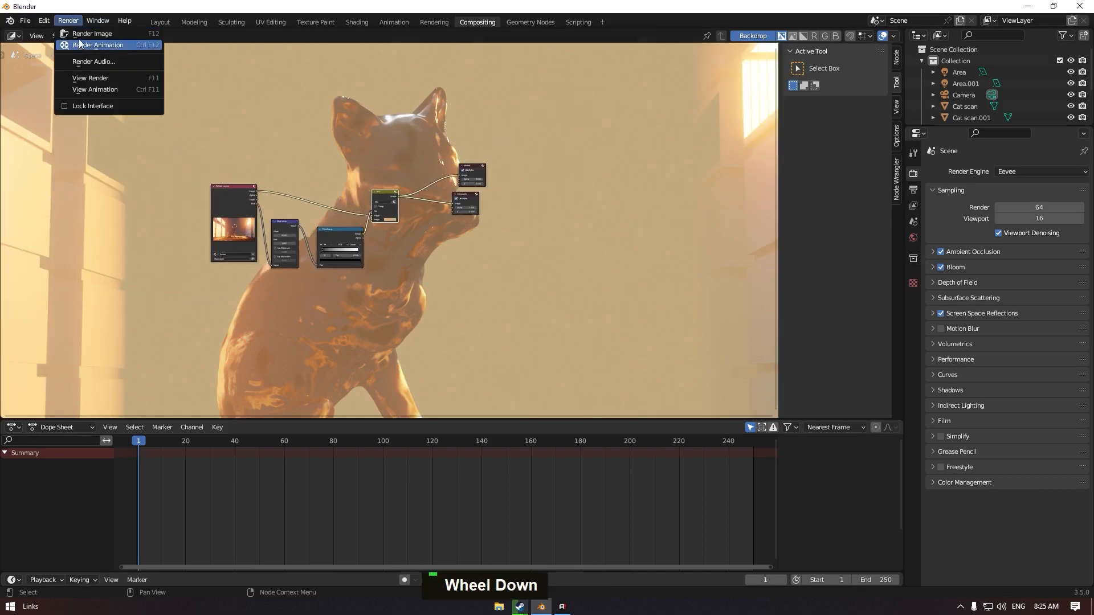
{"action": "left_click", "coordinate": [91, 33]}
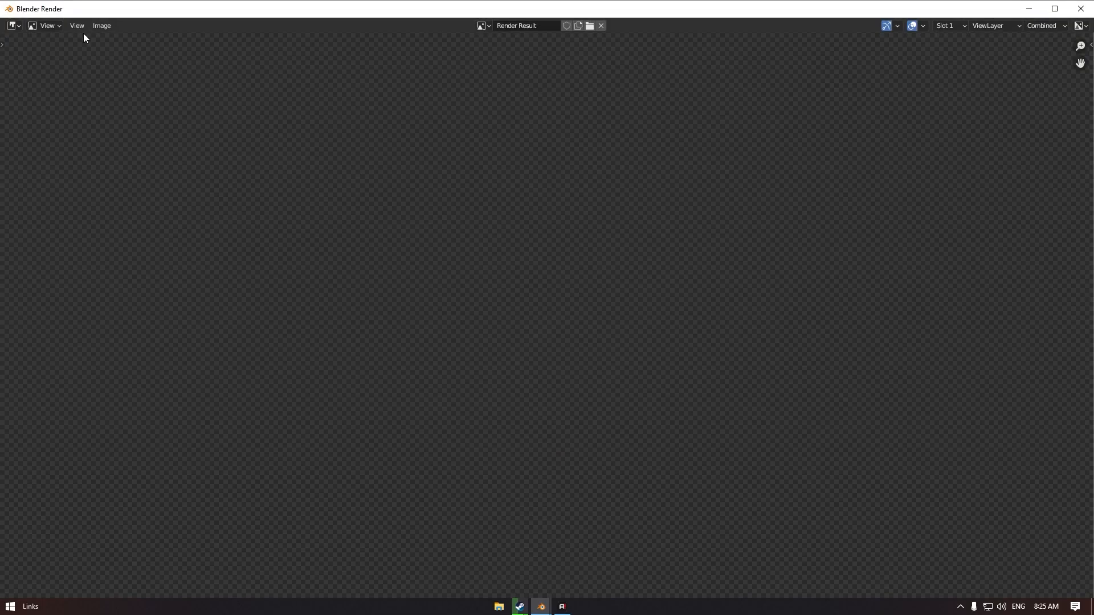